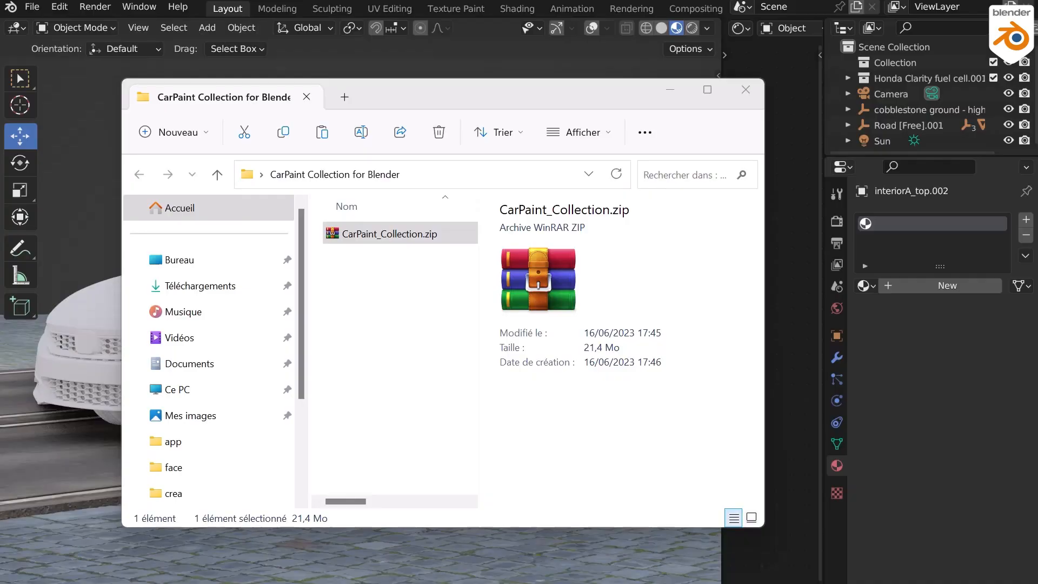
mouse_move(310, 364)
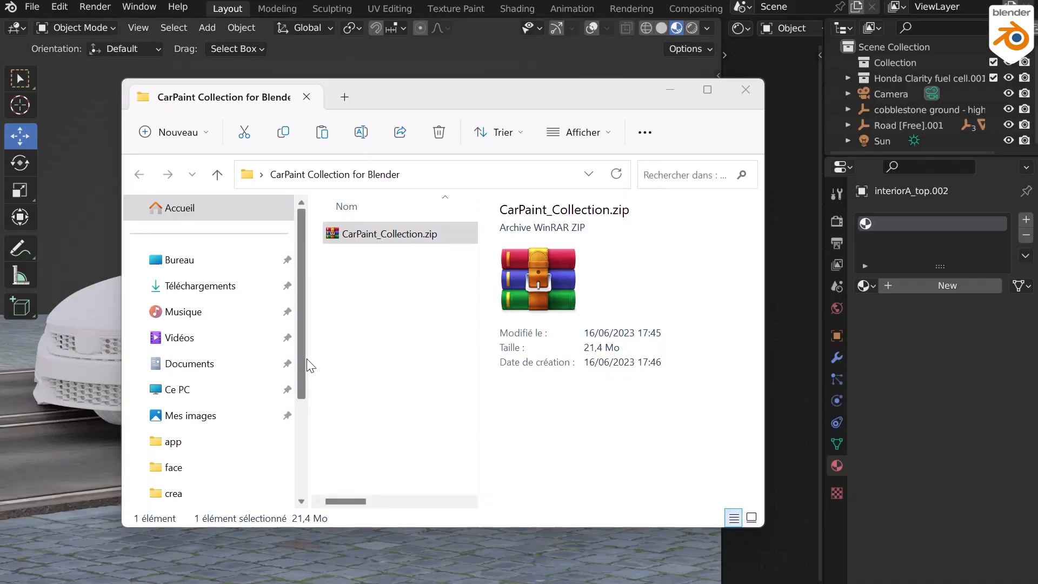
Extract CarPaint_Collection.zip with WinRAR, delete the archive, and copy the folder address as text.
left_click(390, 233)
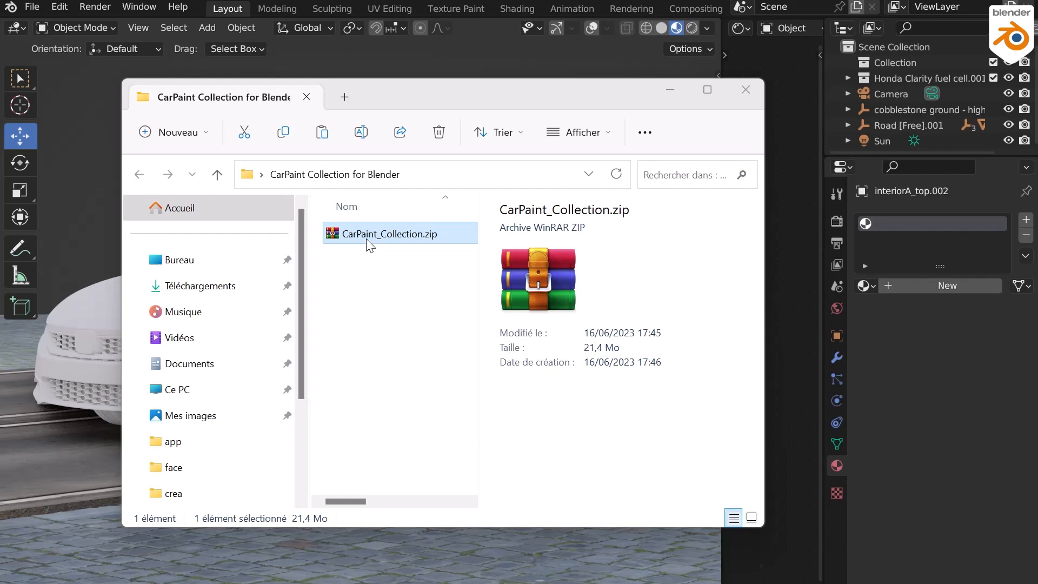
right_click(389, 234)
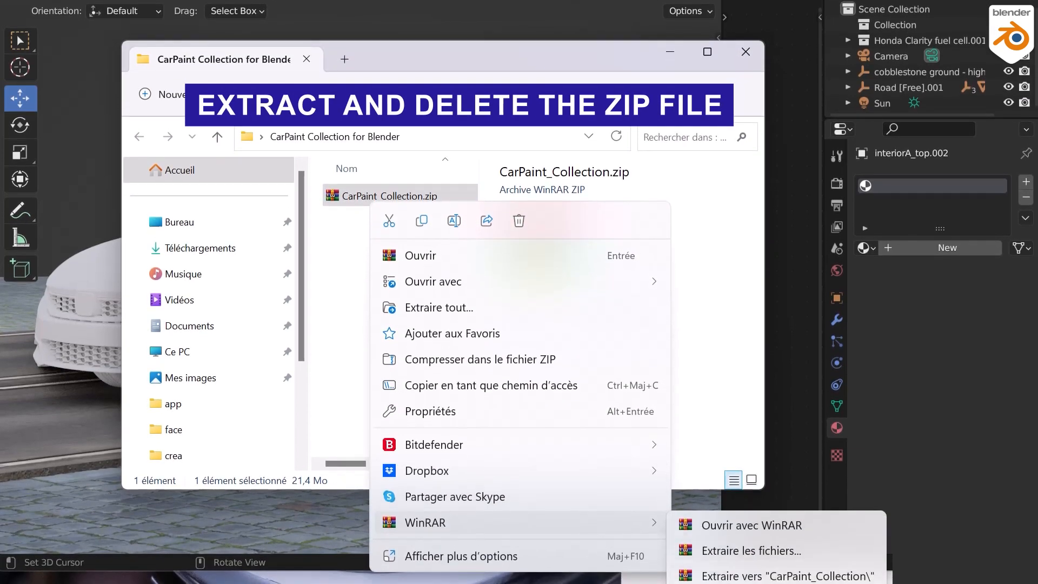
left_click(787, 575)
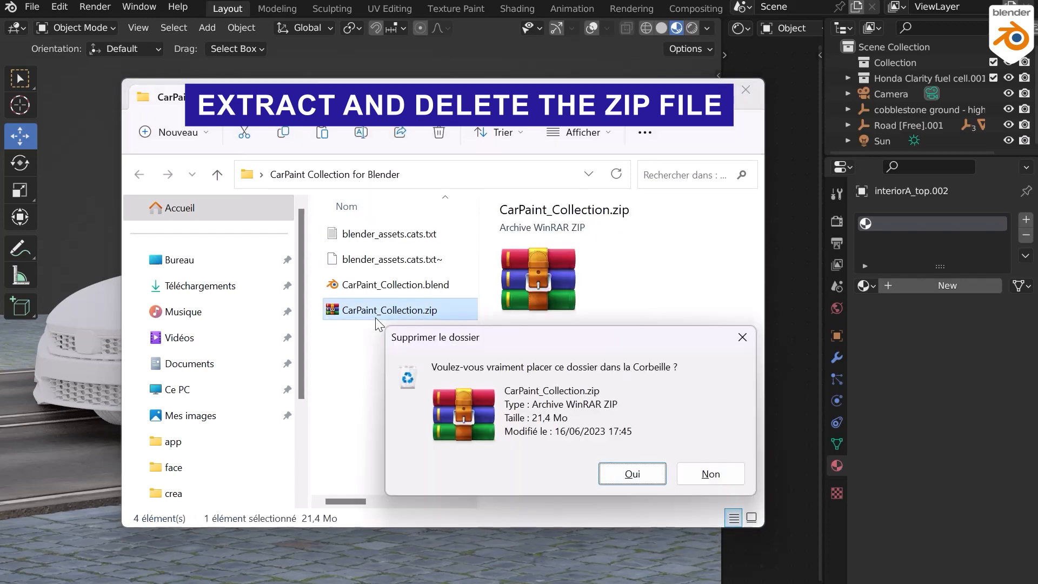
left_click(631, 474)
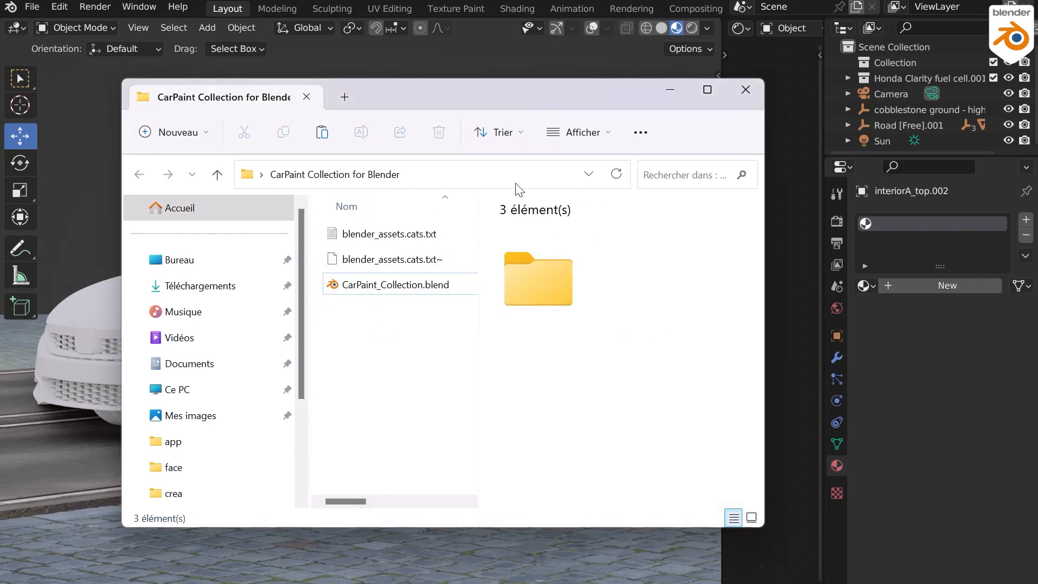
right_click(334, 174)
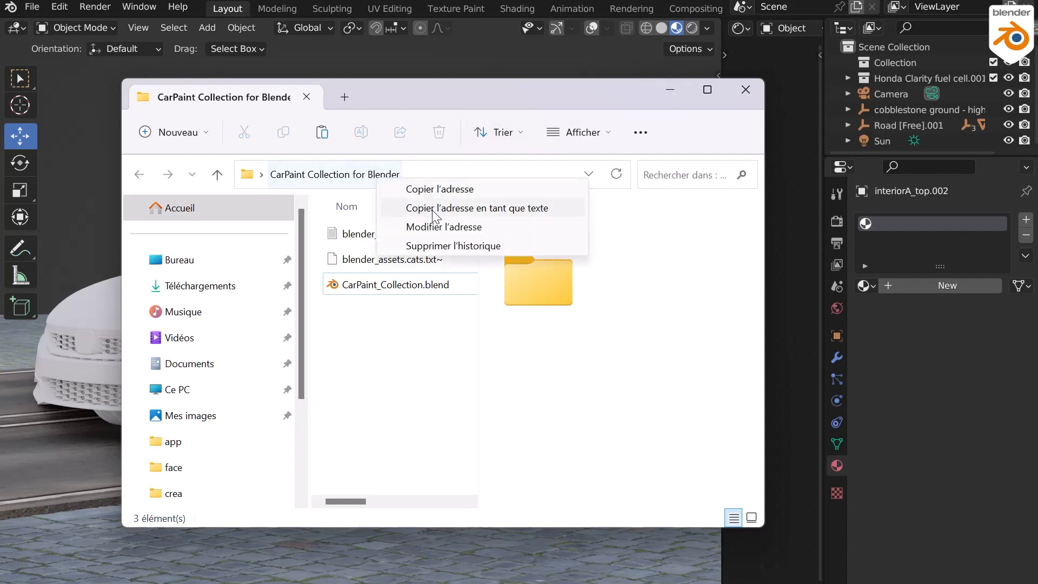
Add the CarPaint Collection folder as an asset library under File Paths and save preferences.
left_click(58, 8)
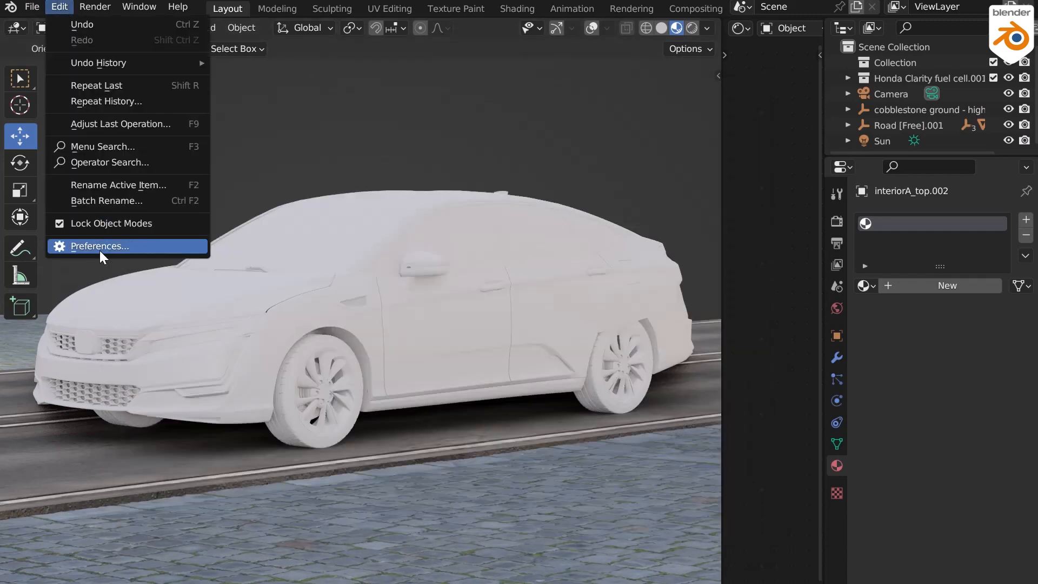
left_click(100, 245)
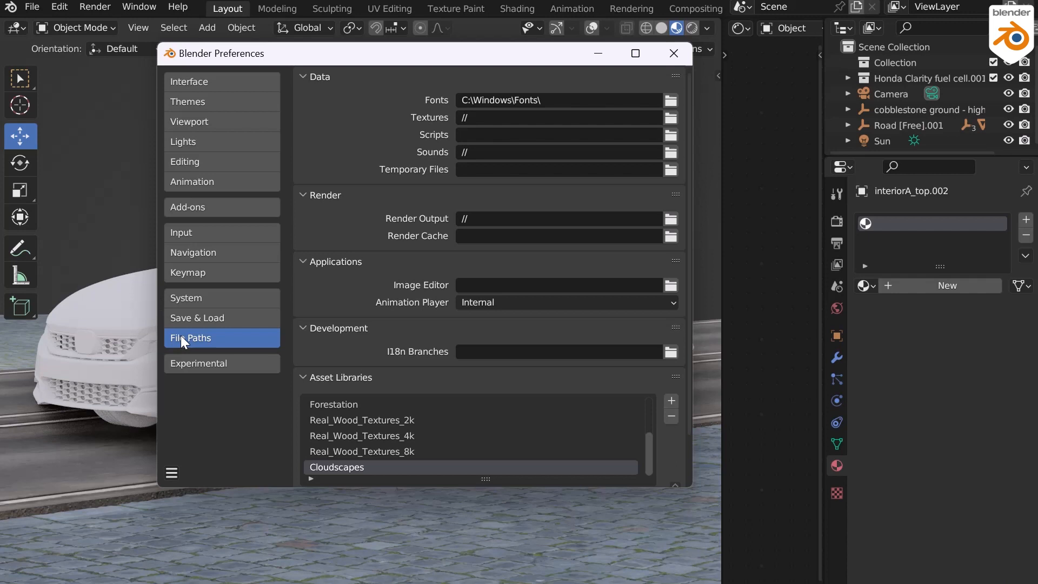
scroll("down", 3)
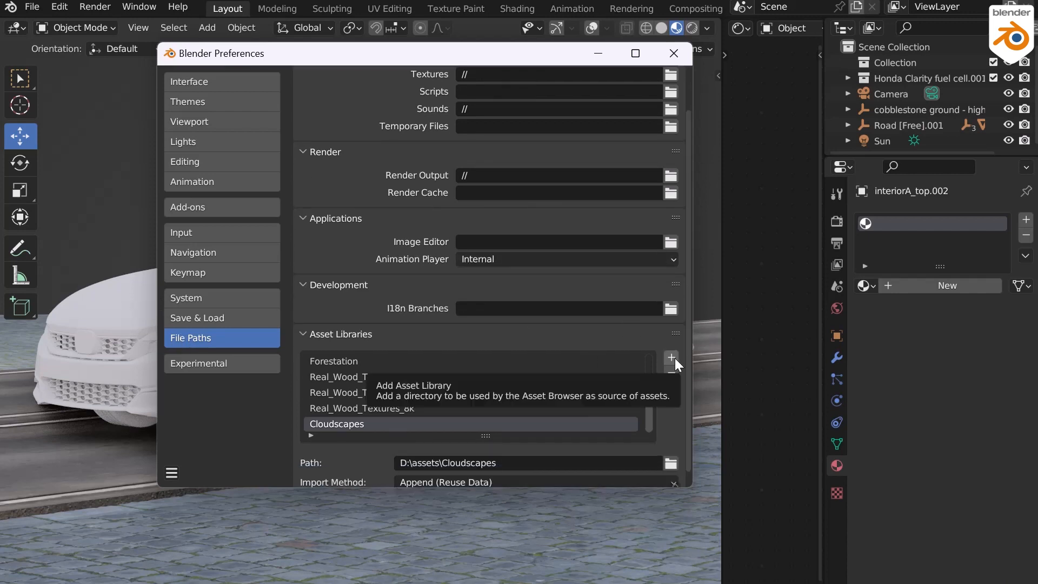
left_click(670, 358)
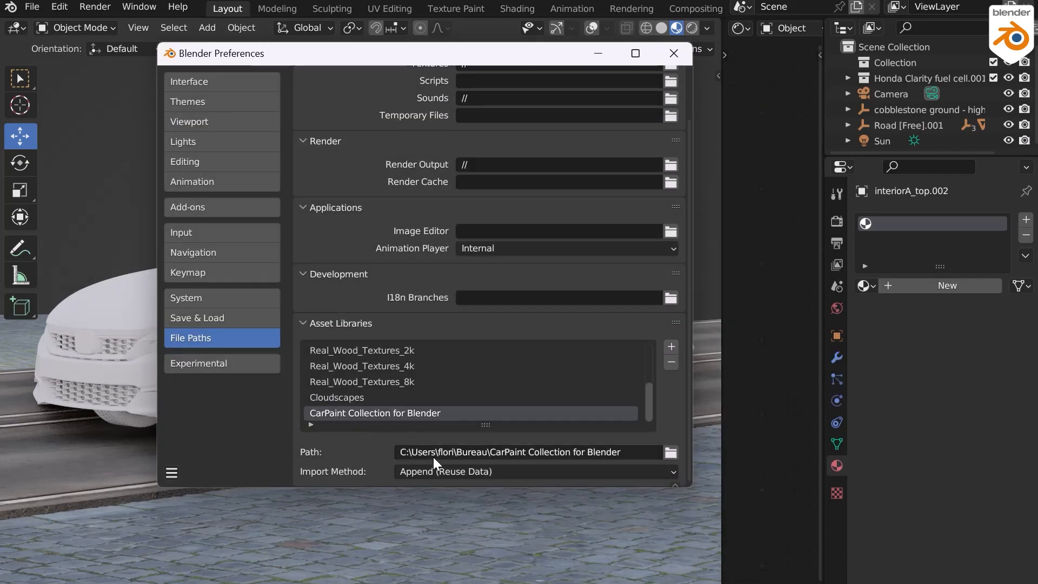
left_click(171, 473)
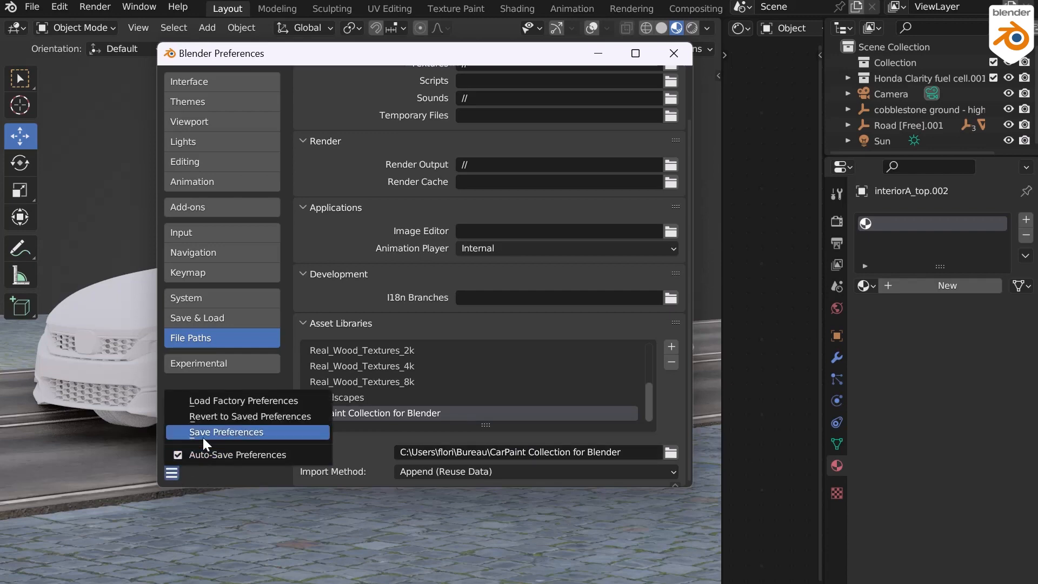
left_click(225, 431)
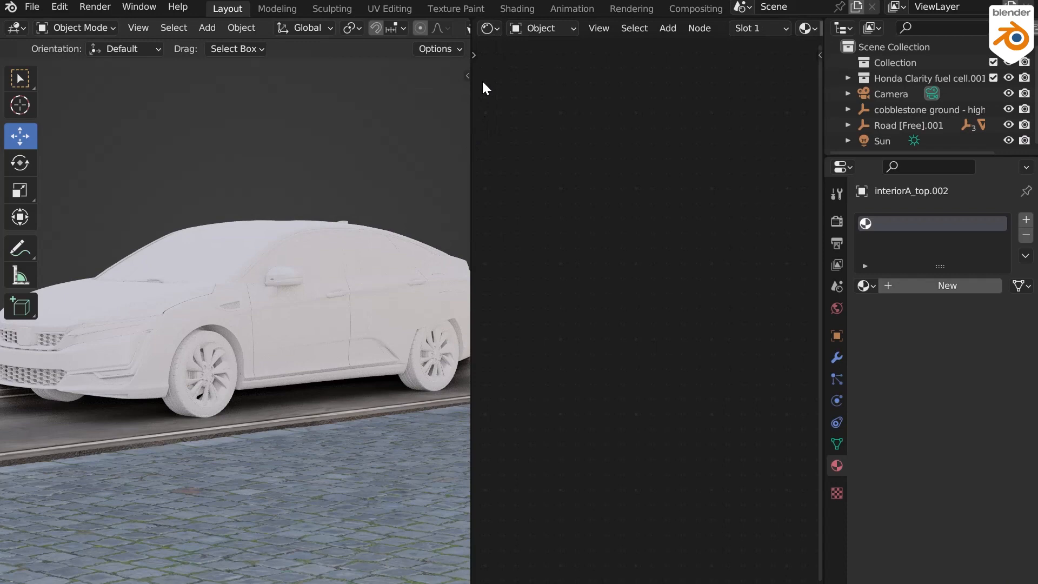
Show an Asset Browser on the right set to the CarPaint Collection for Blender library.
left_click(488, 29)
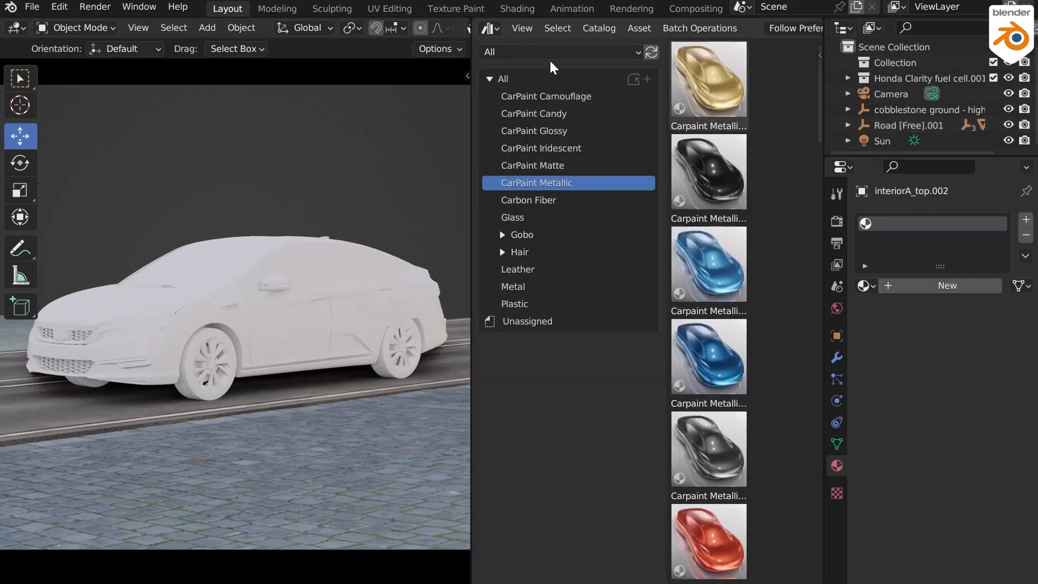
left_click(561, 52)
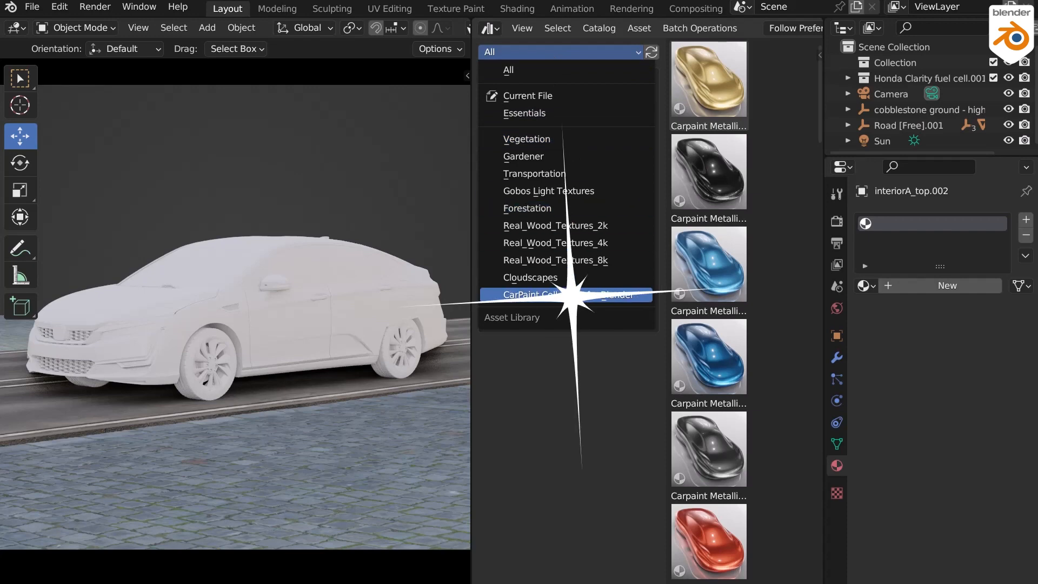
mouse_move(573, 299)
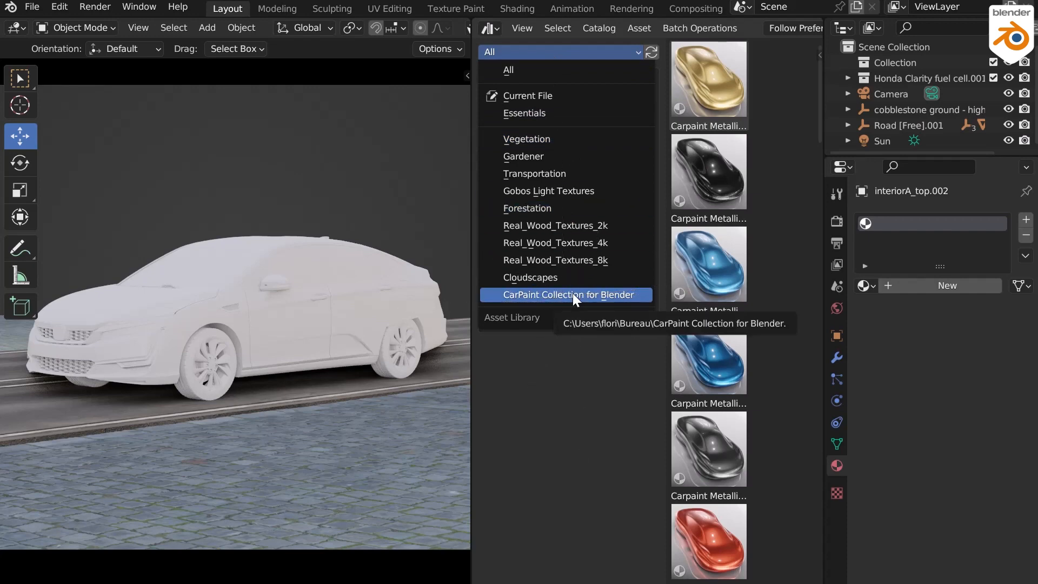
left_click(563, 294)
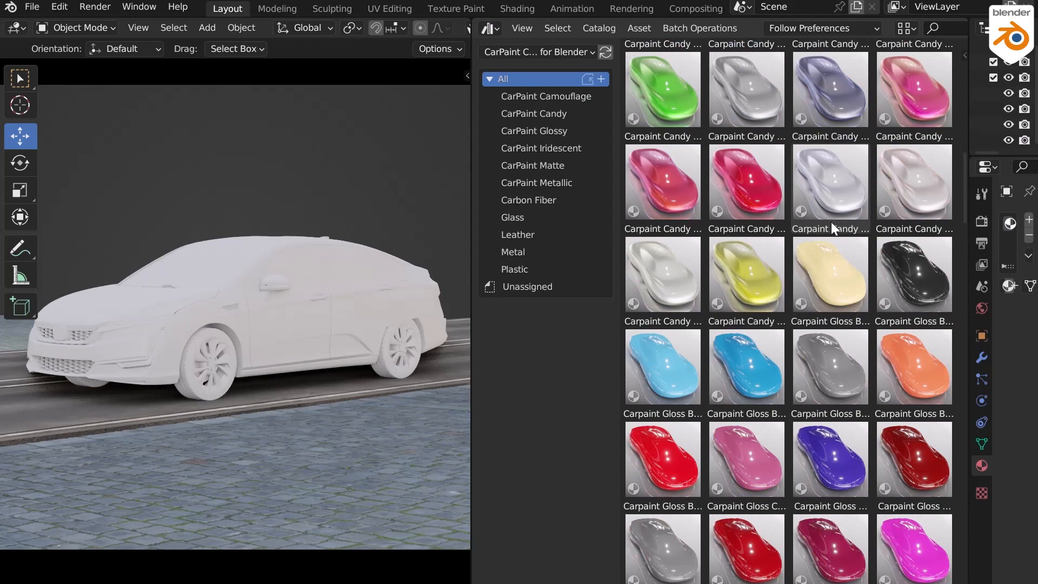
Apply a red CarPaint Metallic paint to the body and a glass material to the windows.
left_click(536, 183)
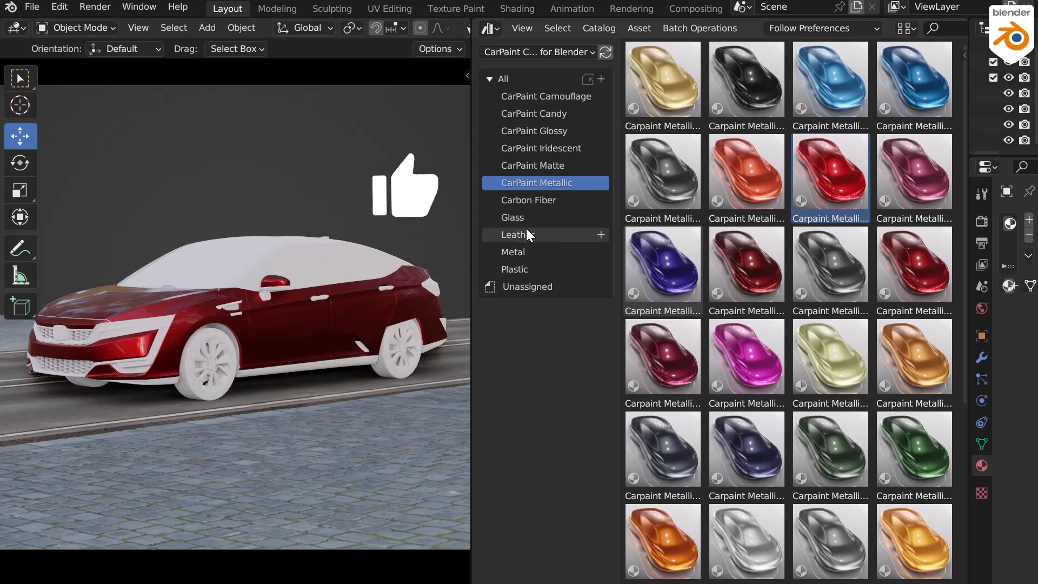
left_click(513, 217)
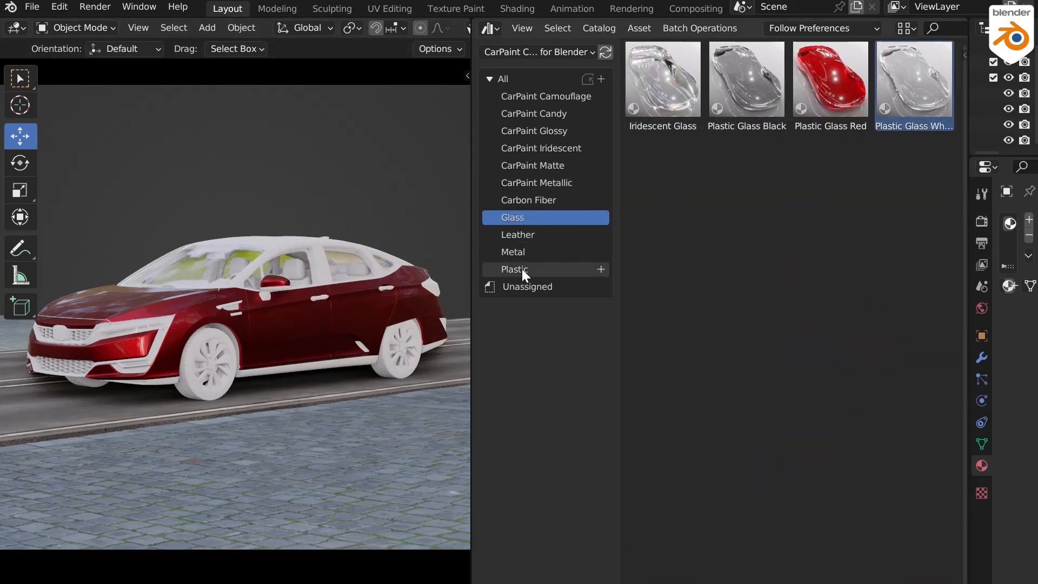
left_click(515, 269)
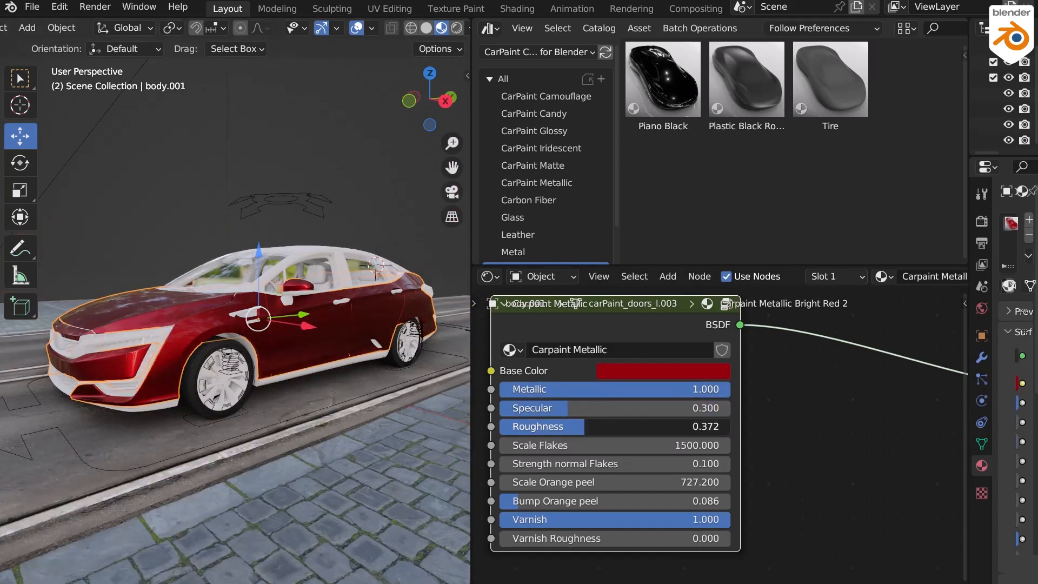
Lower the Carpaint Metallic node's Scale Orange peel from 727.2 to about 397.
left_click_drag(543, 426, 589, 426)
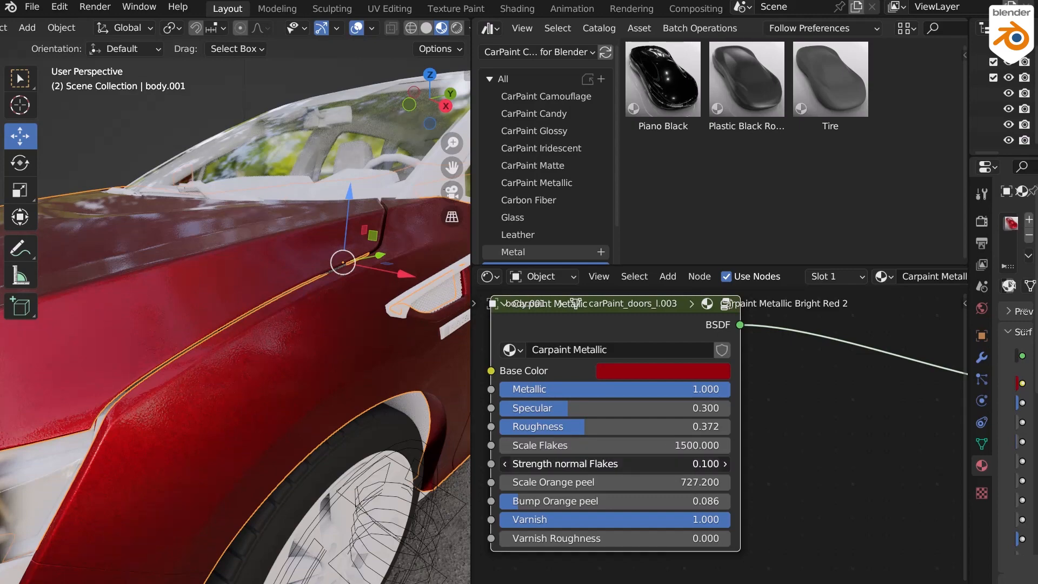
mouse_move(602, 463)
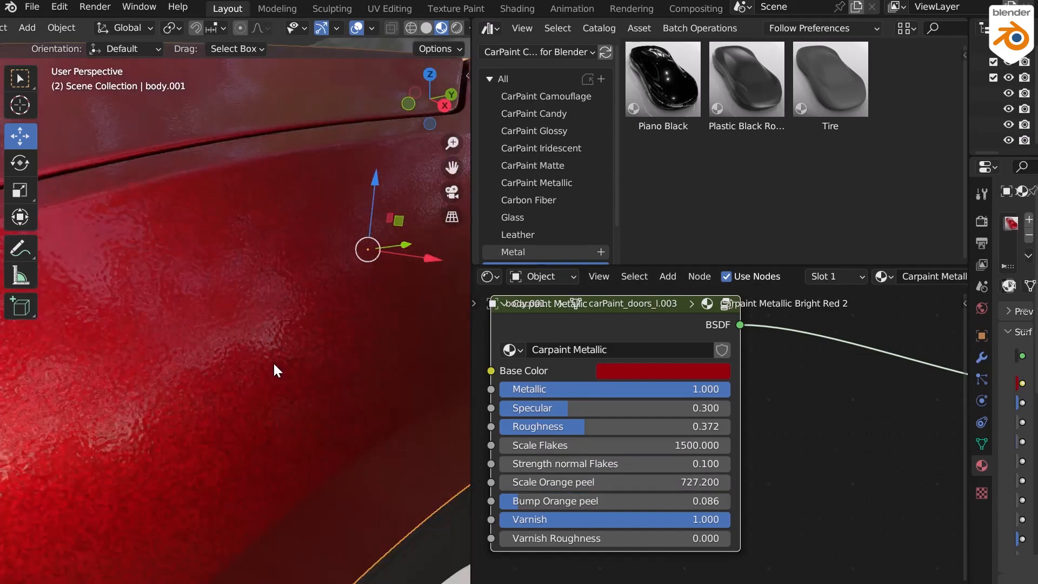
left_click_drag(615, 482, 605, 482)
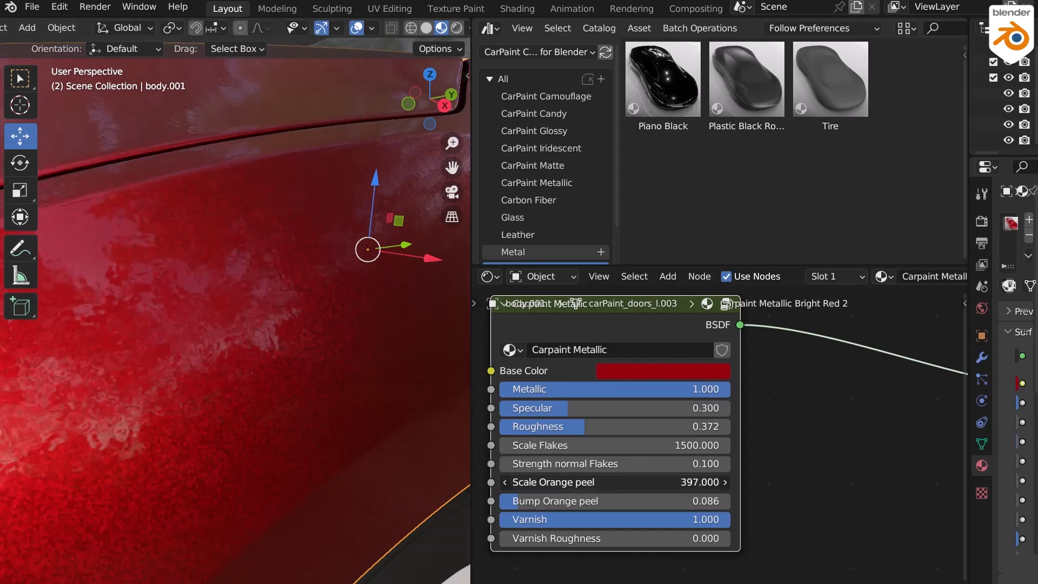
left_click_drag(596, 482, 570, 482)
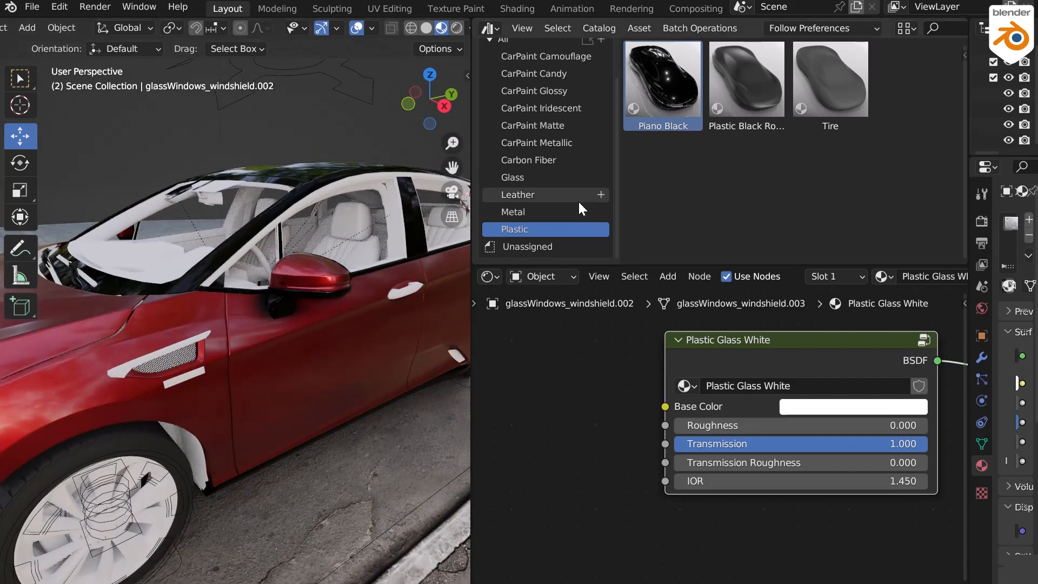
Give the seats Leather Brown, the dashboard Plastic Black Rough, and the rims Stainless Steel.
left_click(518, 194)
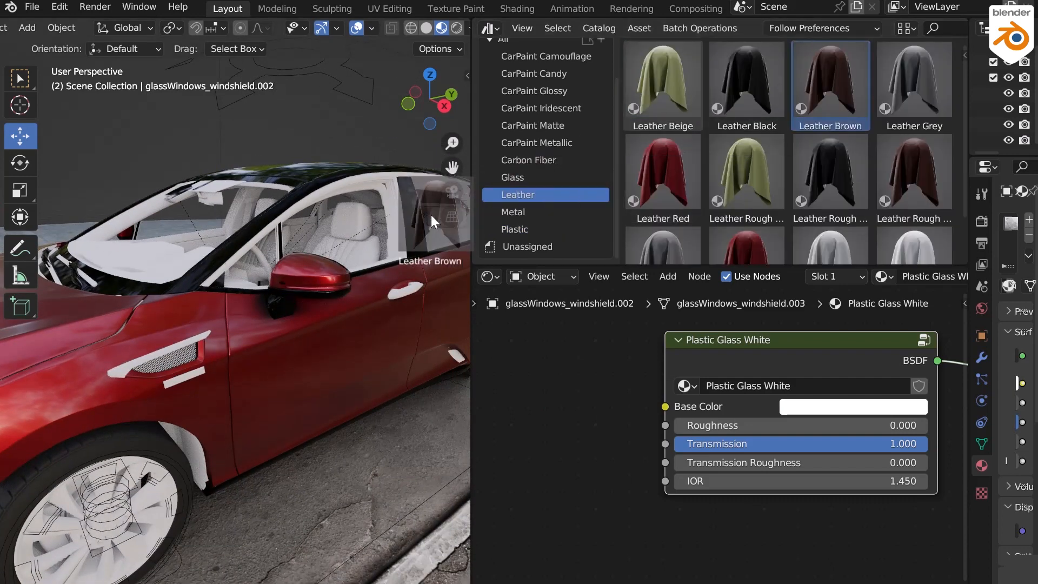
left_click(515, 229)
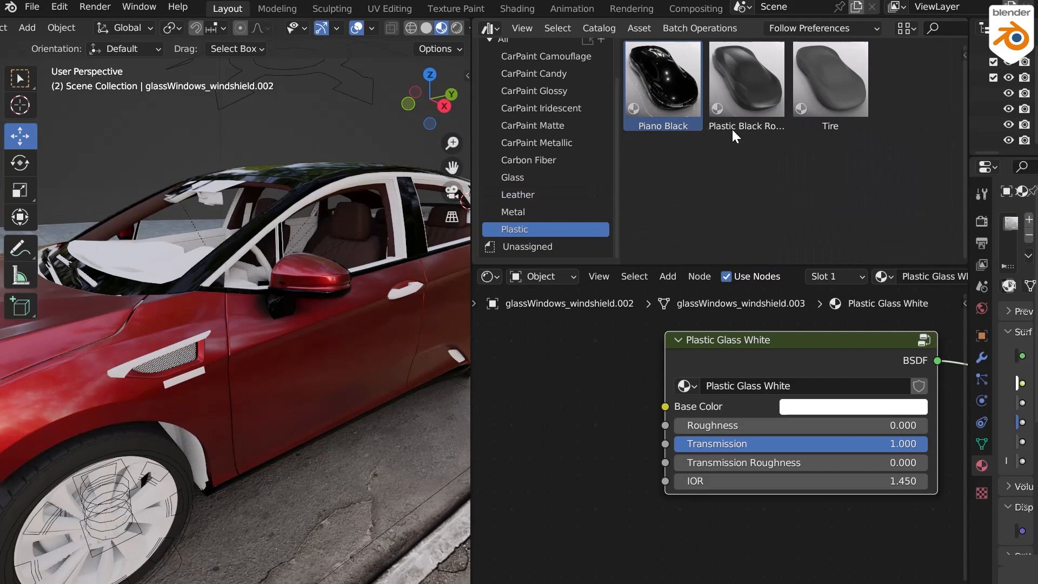
left_click(745, 79)
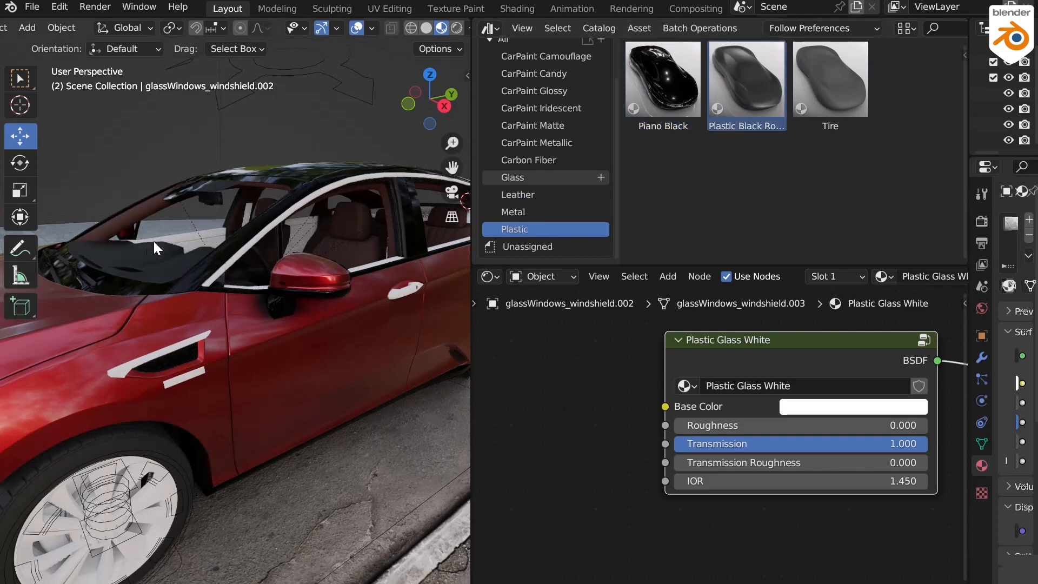
left_click(512, 212)
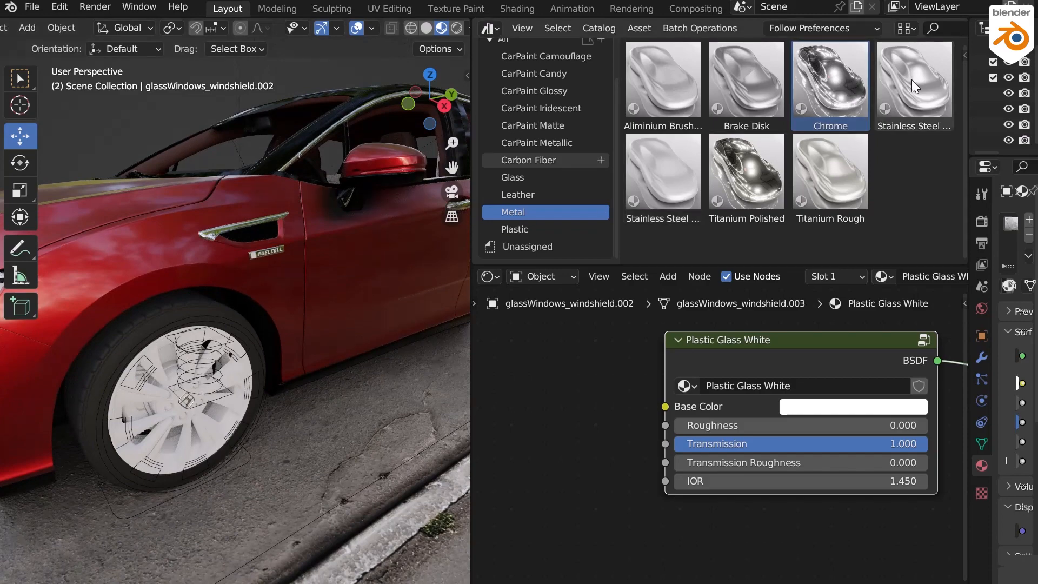
left_click(914, 79)
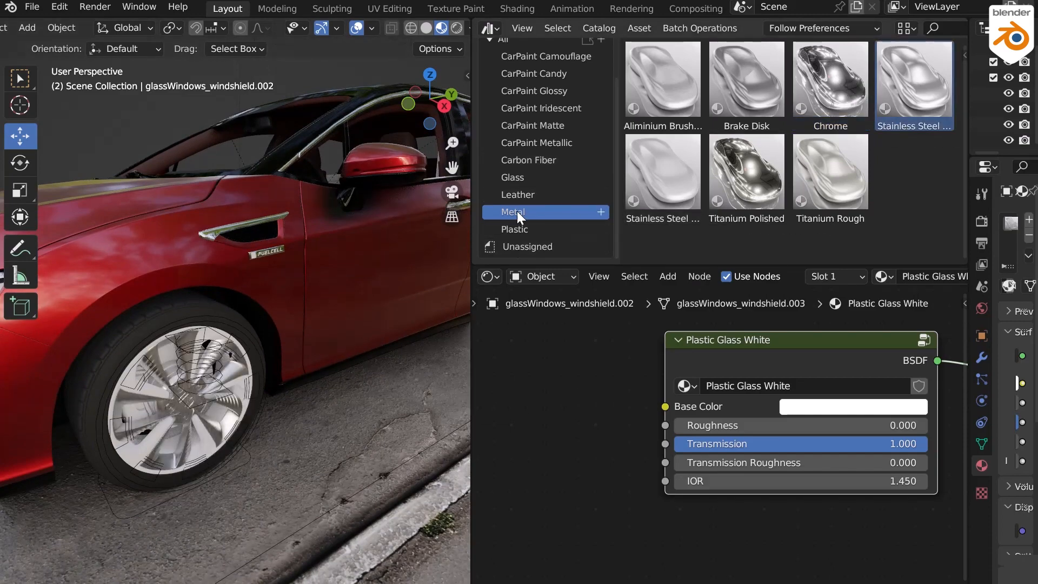
left_click(514, 230)
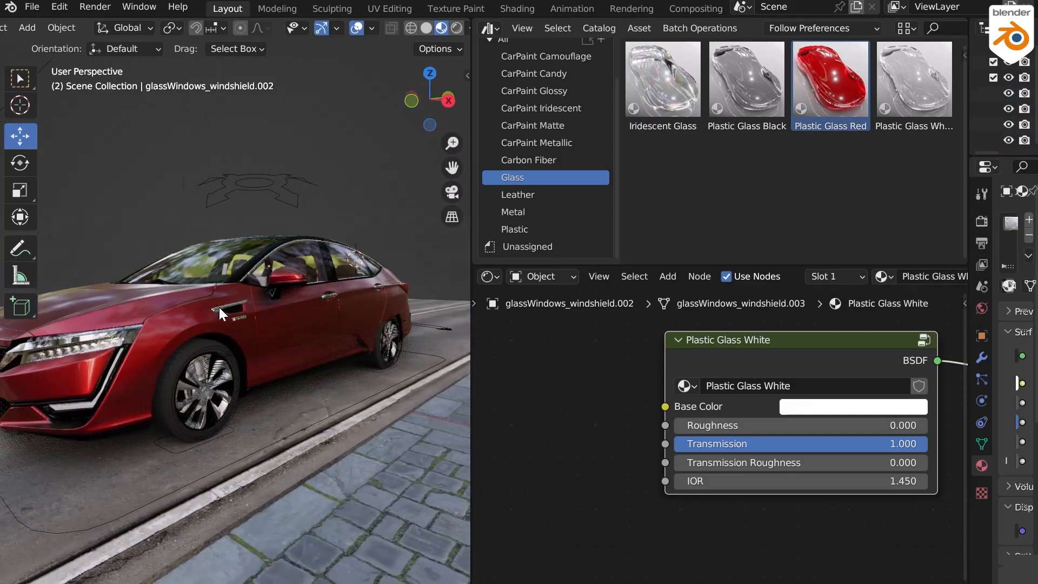
Try an iridescent paint on the body, then replace it with the dark brown CarPaint Matte.
left_click(540, 108)
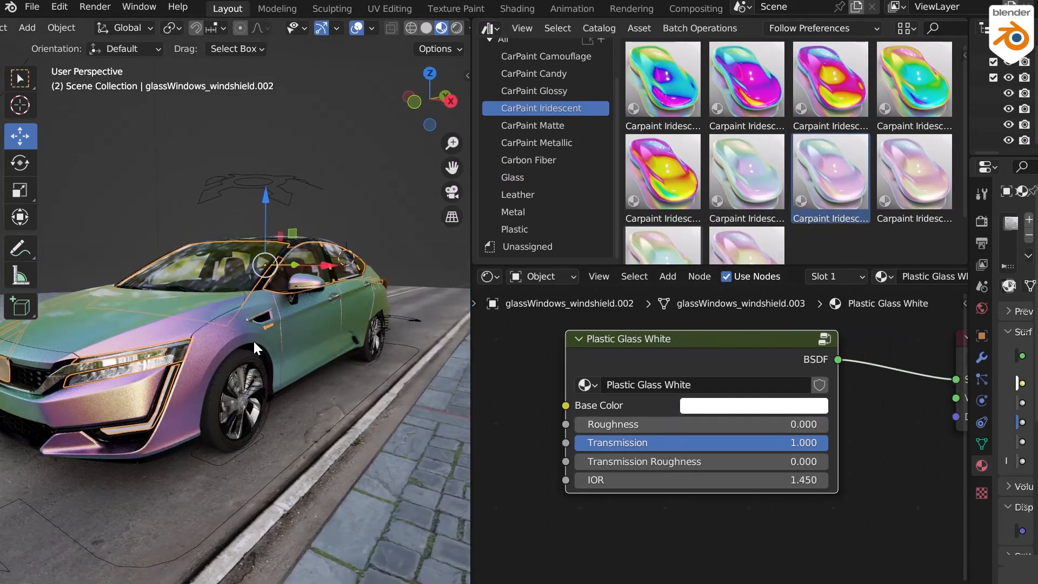
left_click(231, 312)
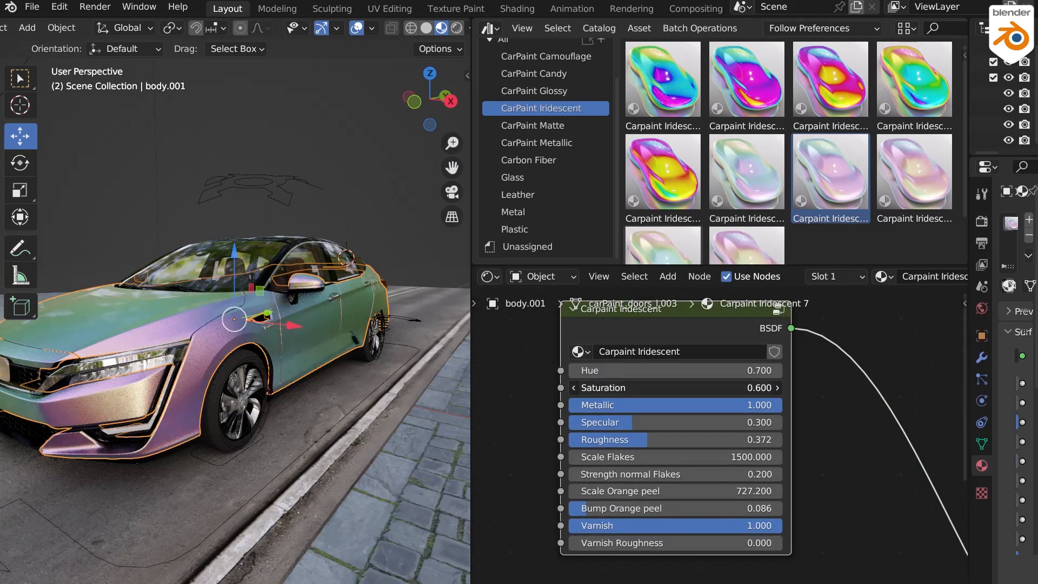
mouse_move(559, 134)
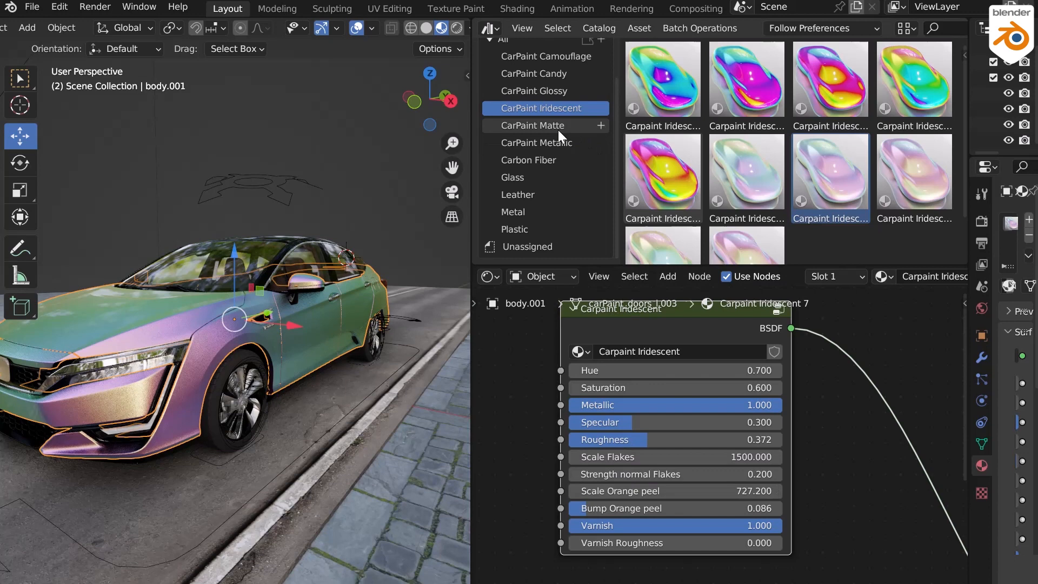
left_click(533, 125)
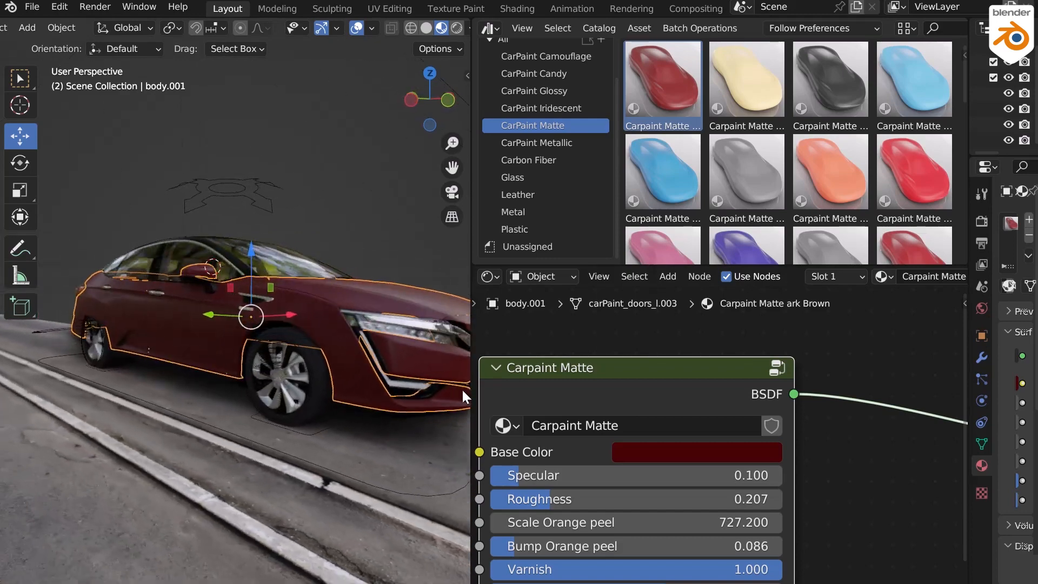
Cover the car body with Carbon Forged Black from the Carbon Fiber catalog.
left_click(537, 143)
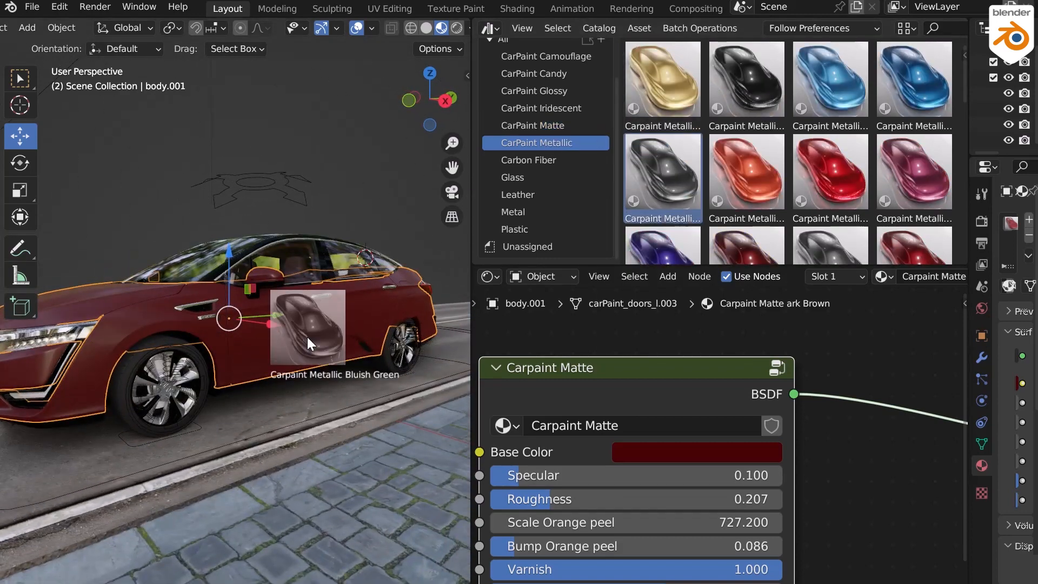
left_click(528, 160)
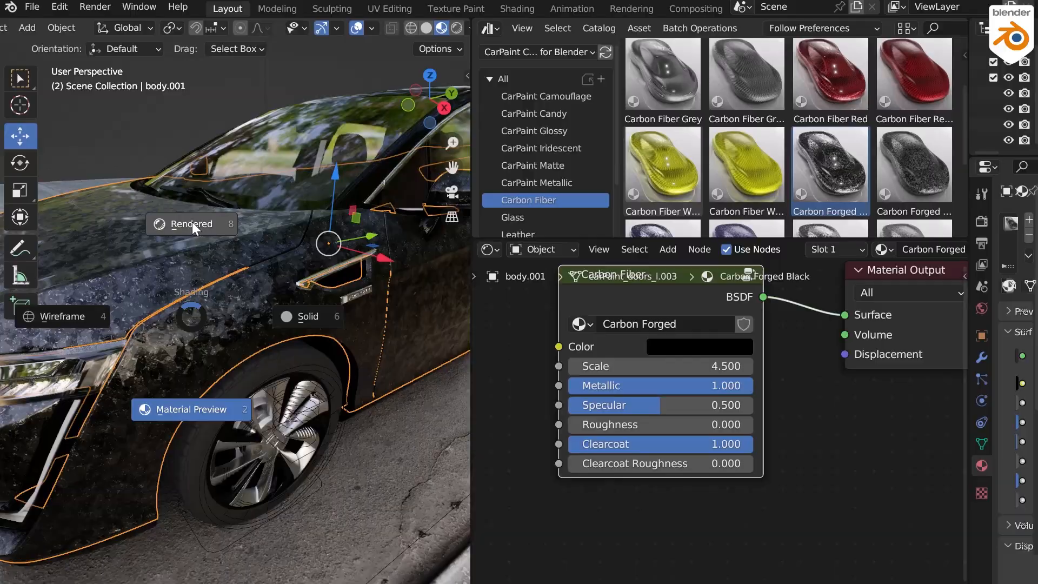
Switch the viewport to Rendered shading to view the forged carbon body.
left_click(191, 224)
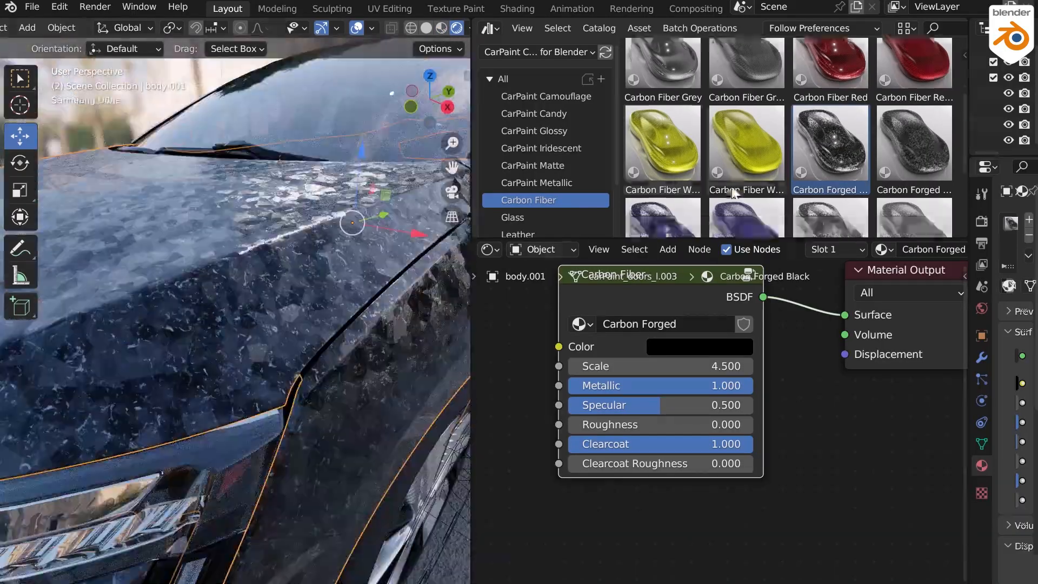
left_click(545, 74)
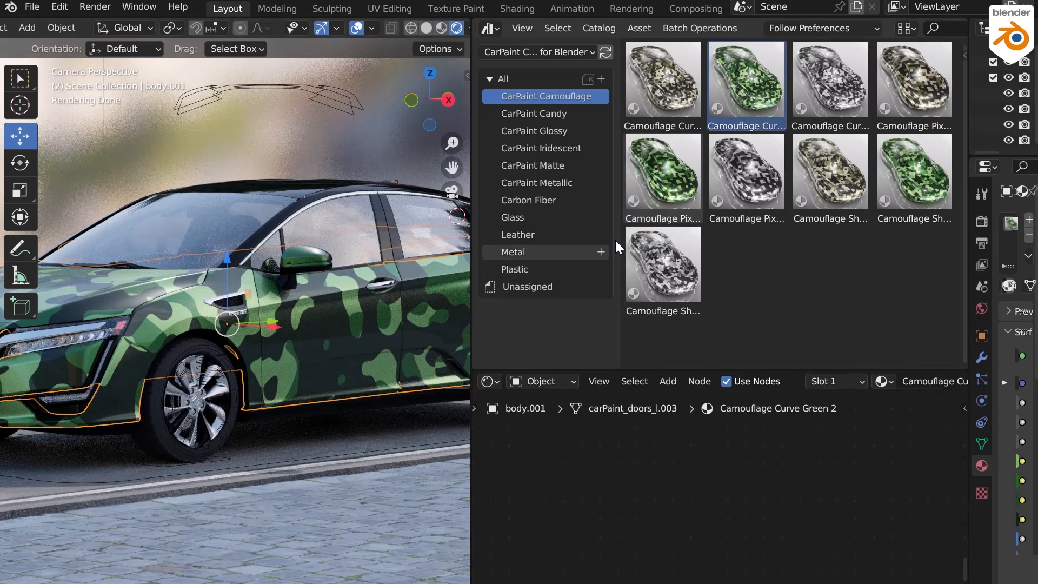
Try Camouflage and Carpaint Metallic Dark Blue, then settle on Carpaint Candy Green-Pink for the body.
left_click(830, 171)
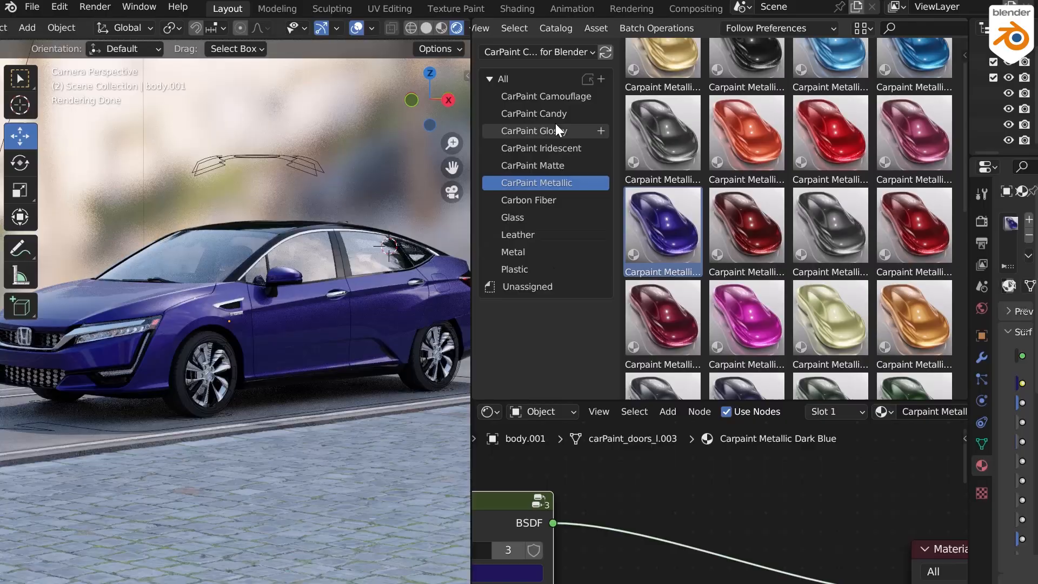
left_click(533, 113)
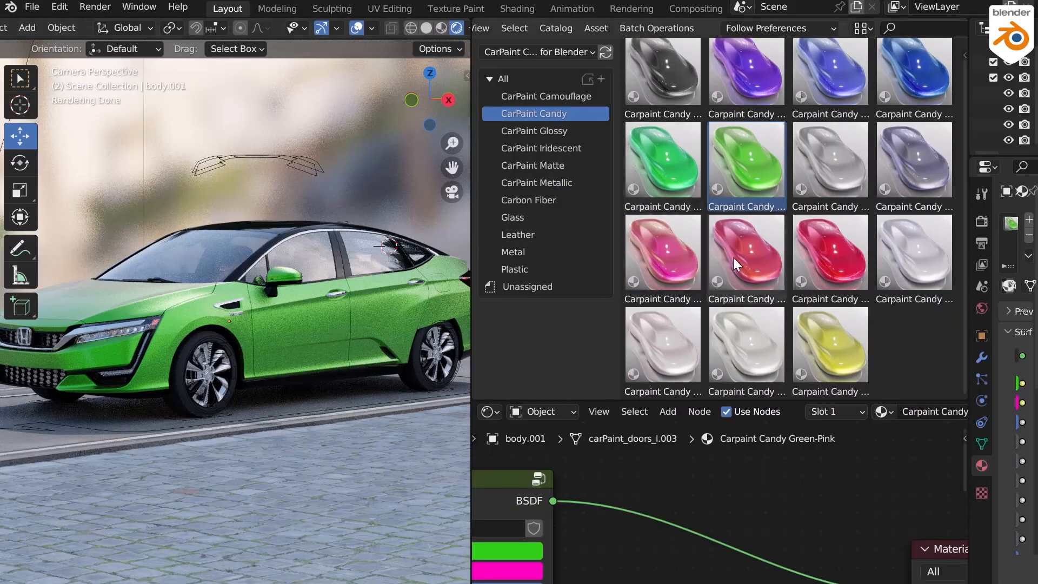